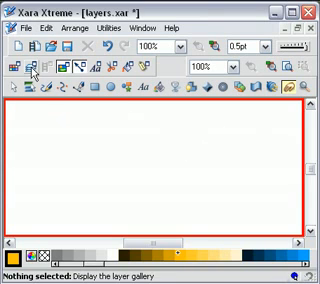
{"action": "mouse_move", "coordinate": [33, 69]}
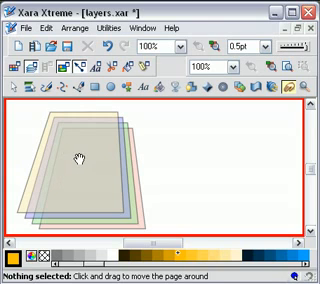
{"action": "mouse_move", "coordinate": [95, 150]}
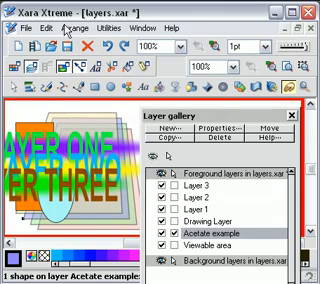
{"action": "left_click", "coordinate": [39, 27]}
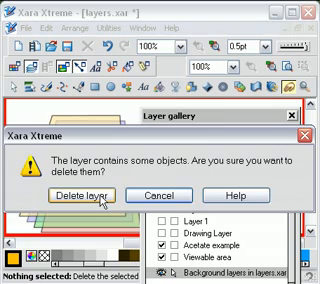
Confirm deleting the copied acetate layer together with its objects.
{"action": "left_click", "coordinate": [80, 191]}
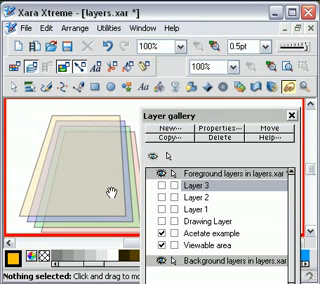